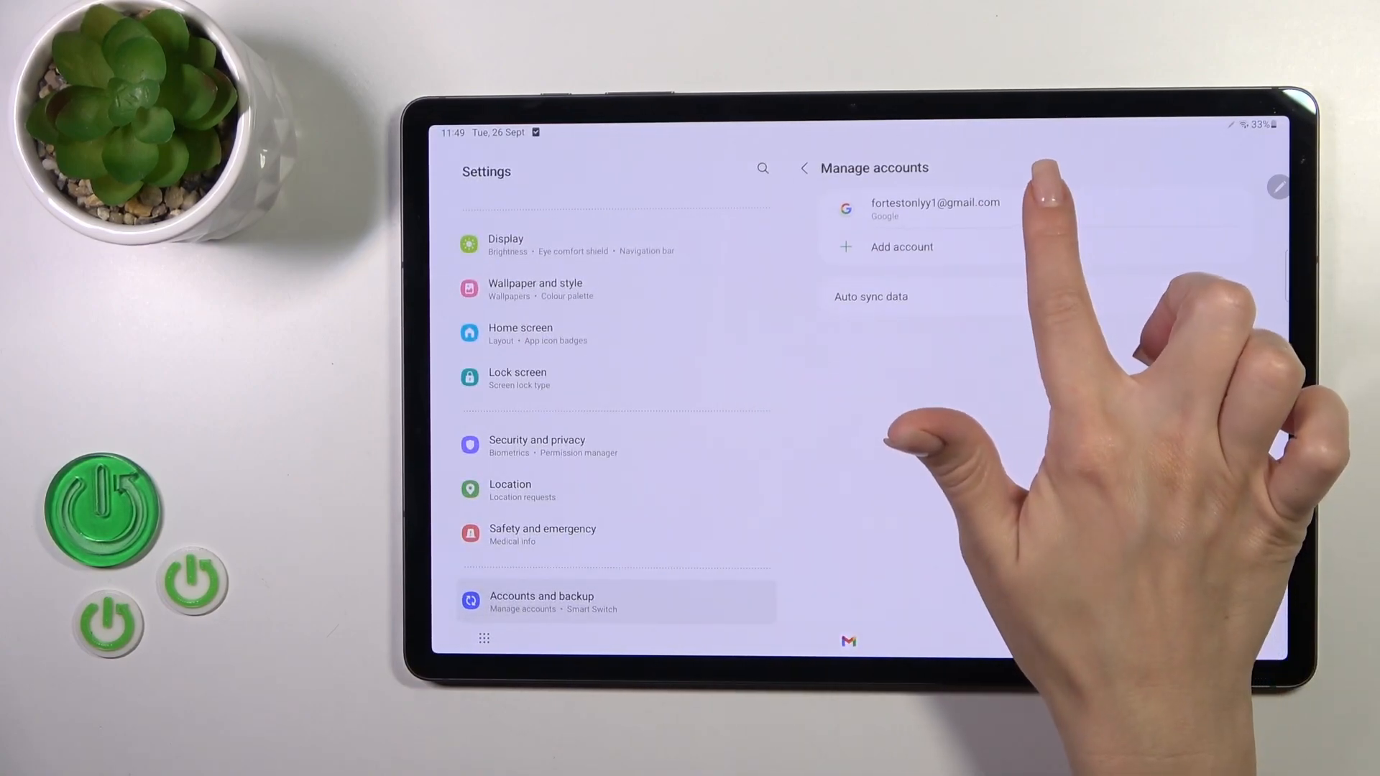
Open the tablet's Google account under Manage accounts and choose Remove account.
left_click(934, 210)
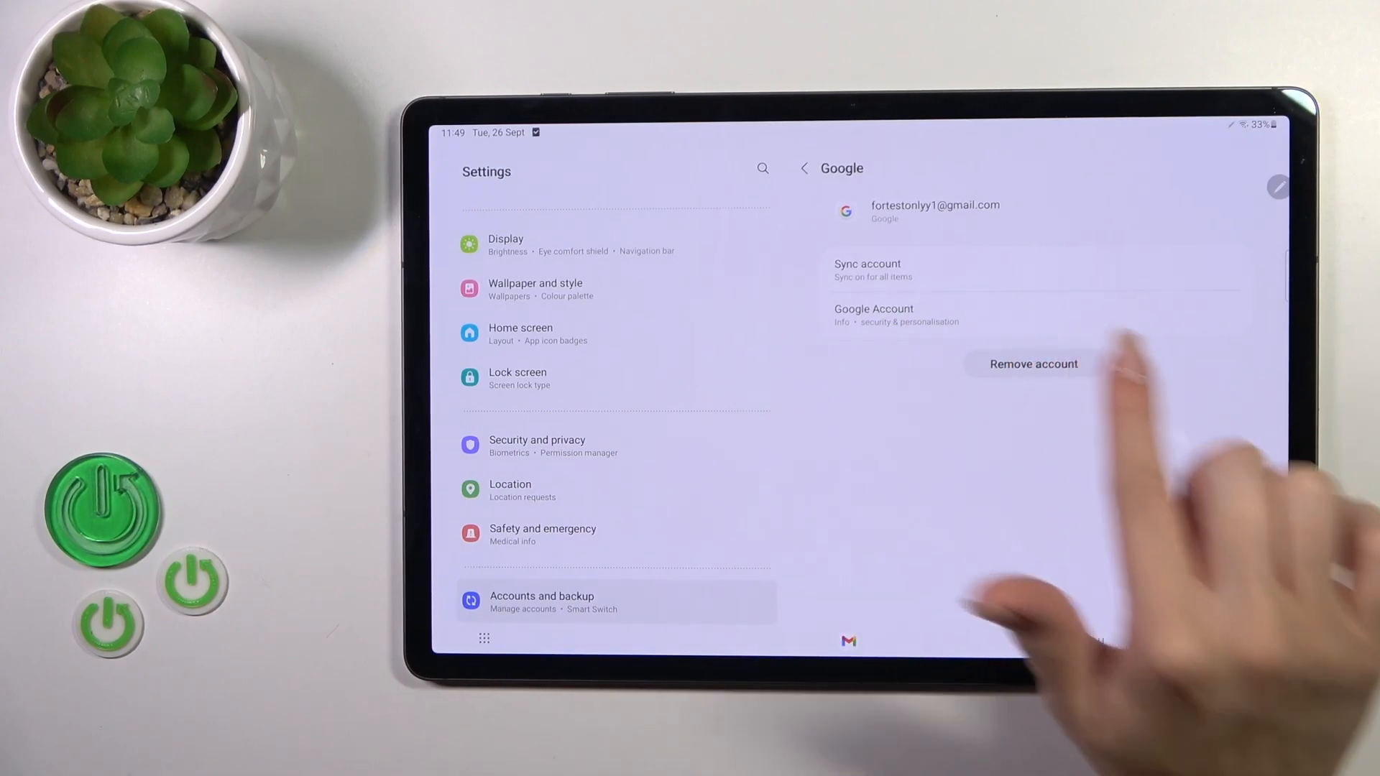
left_click(1031, 364)
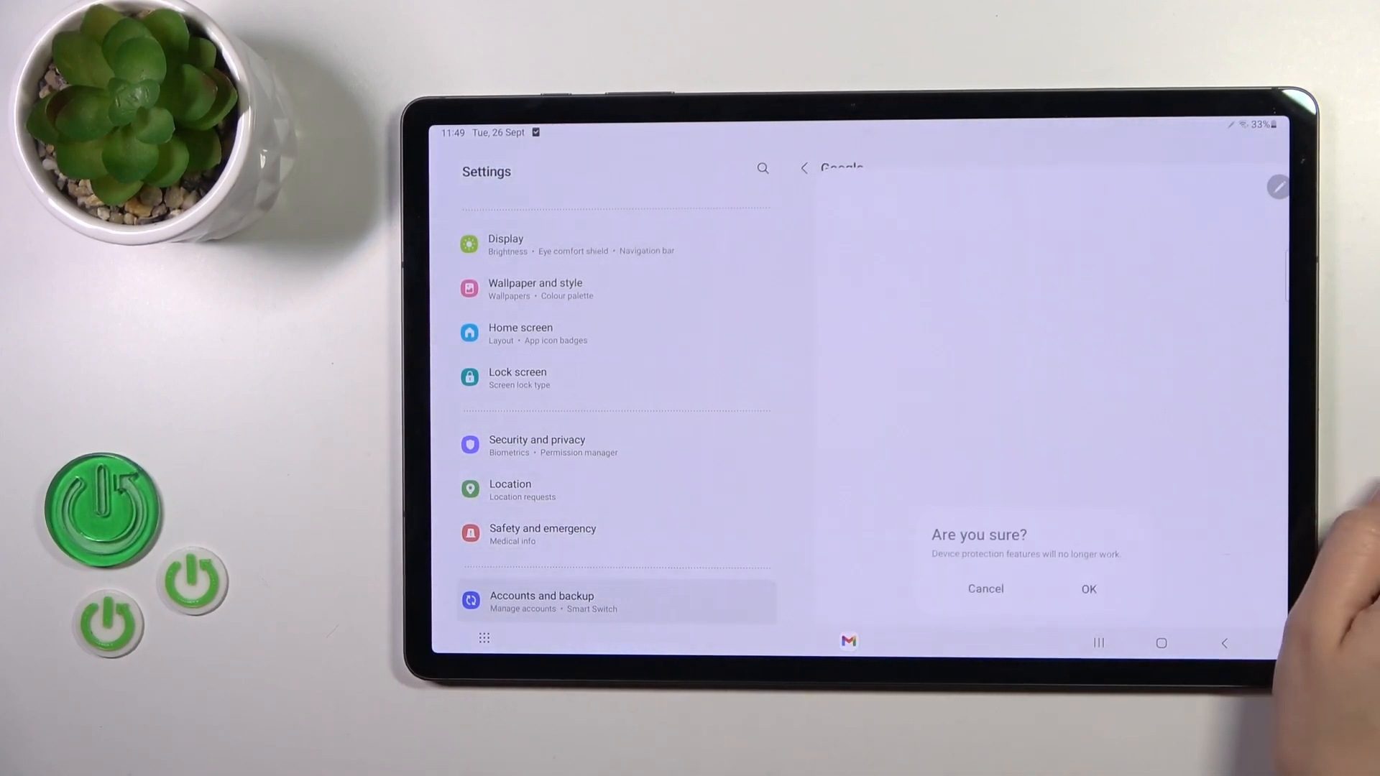
Confirm removal with the unlock pattern, finish Gmail's intro screens, and view recent apps.
left_click(1089, 589)
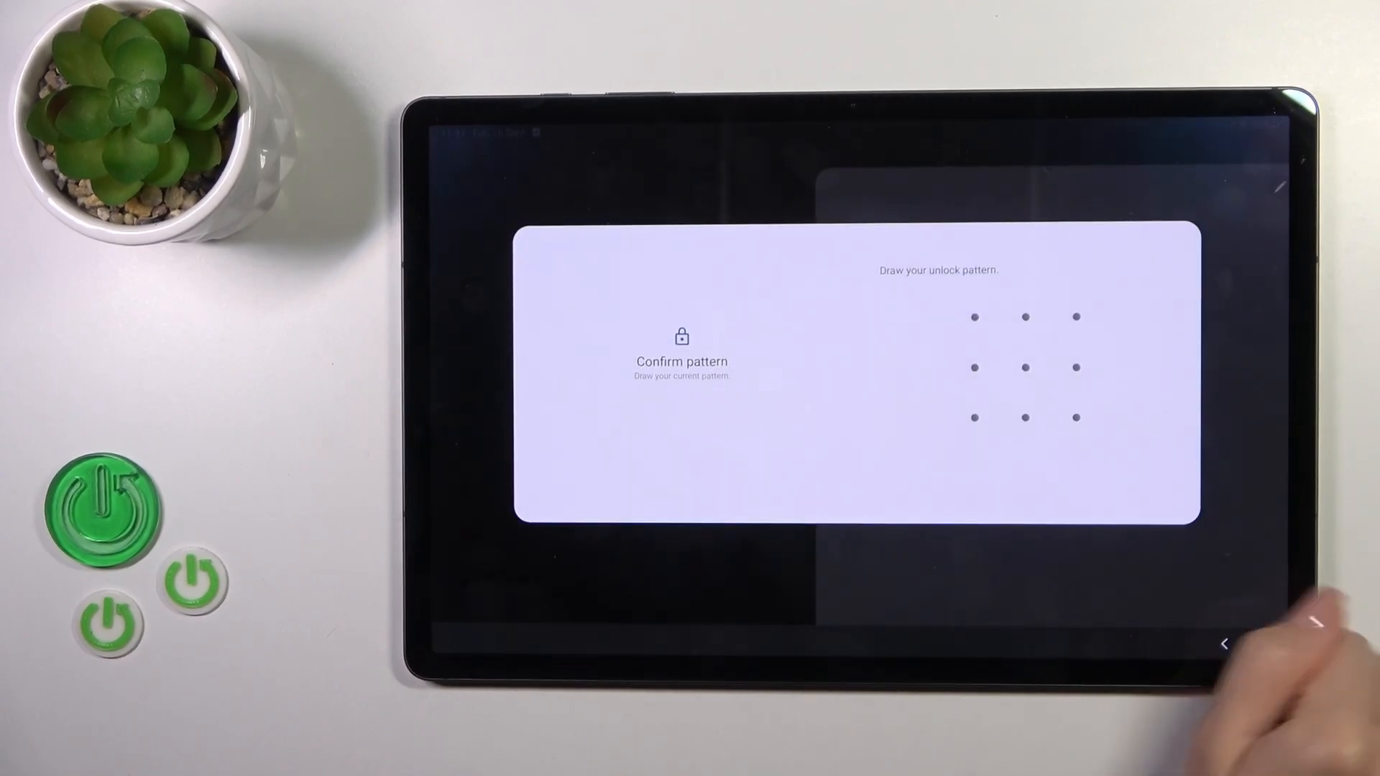
left_click_drag(1024, 417, 1074, 417)
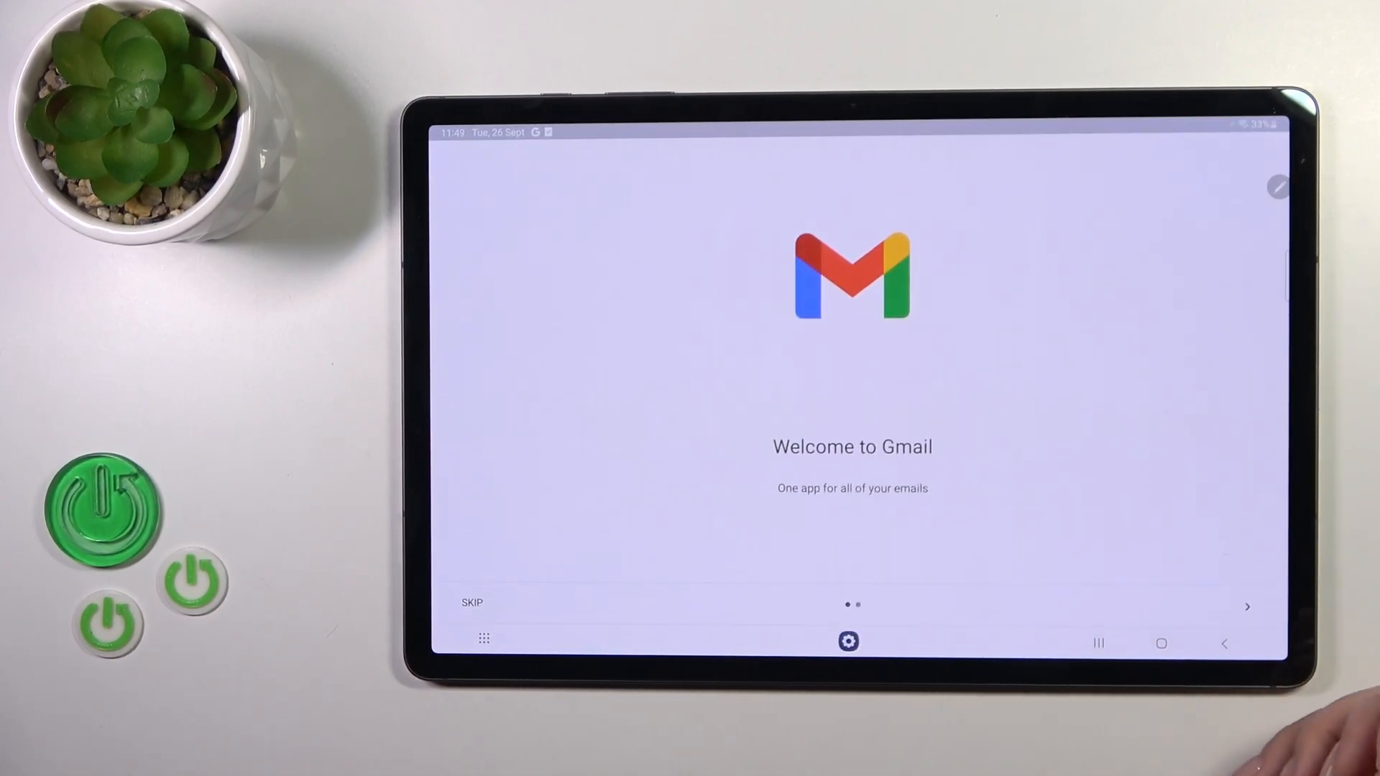
scroll("left", 3)
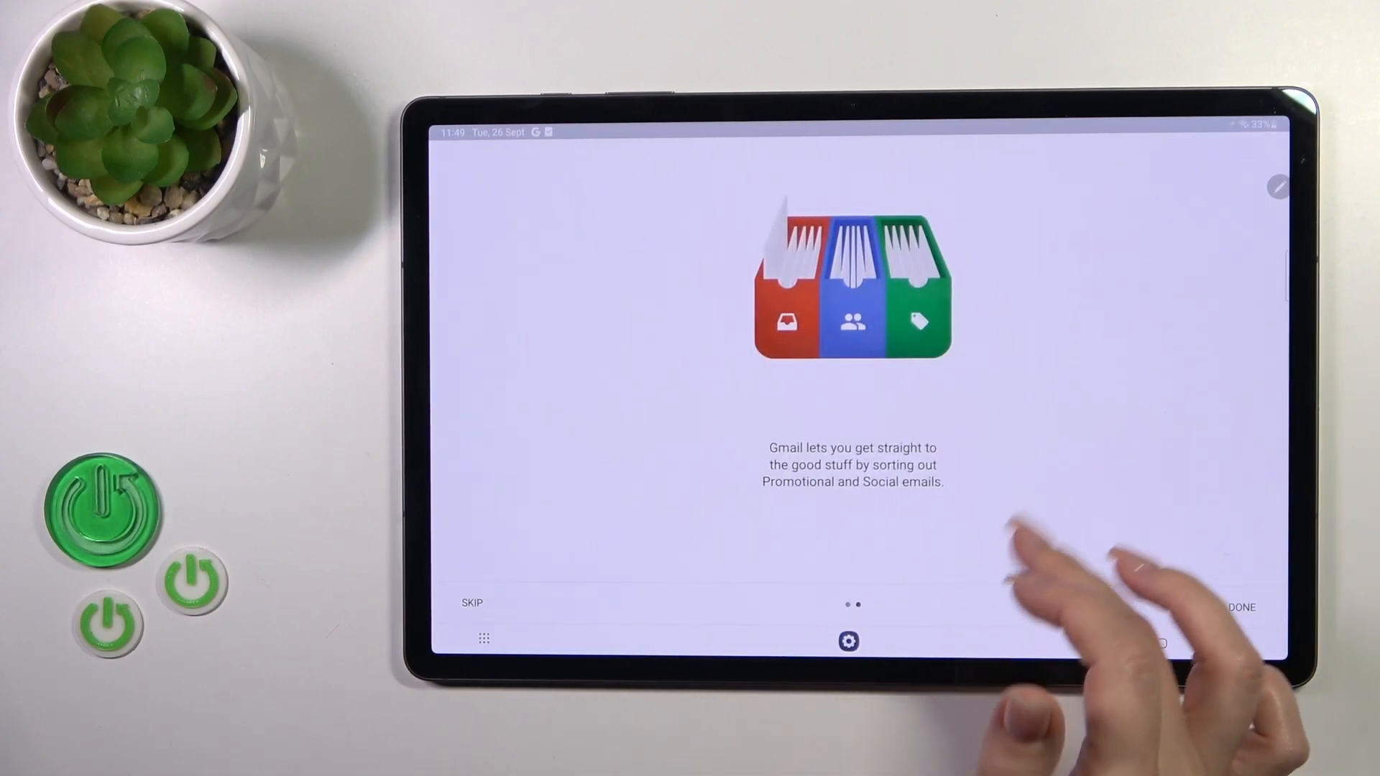
left_click(1242, 607)
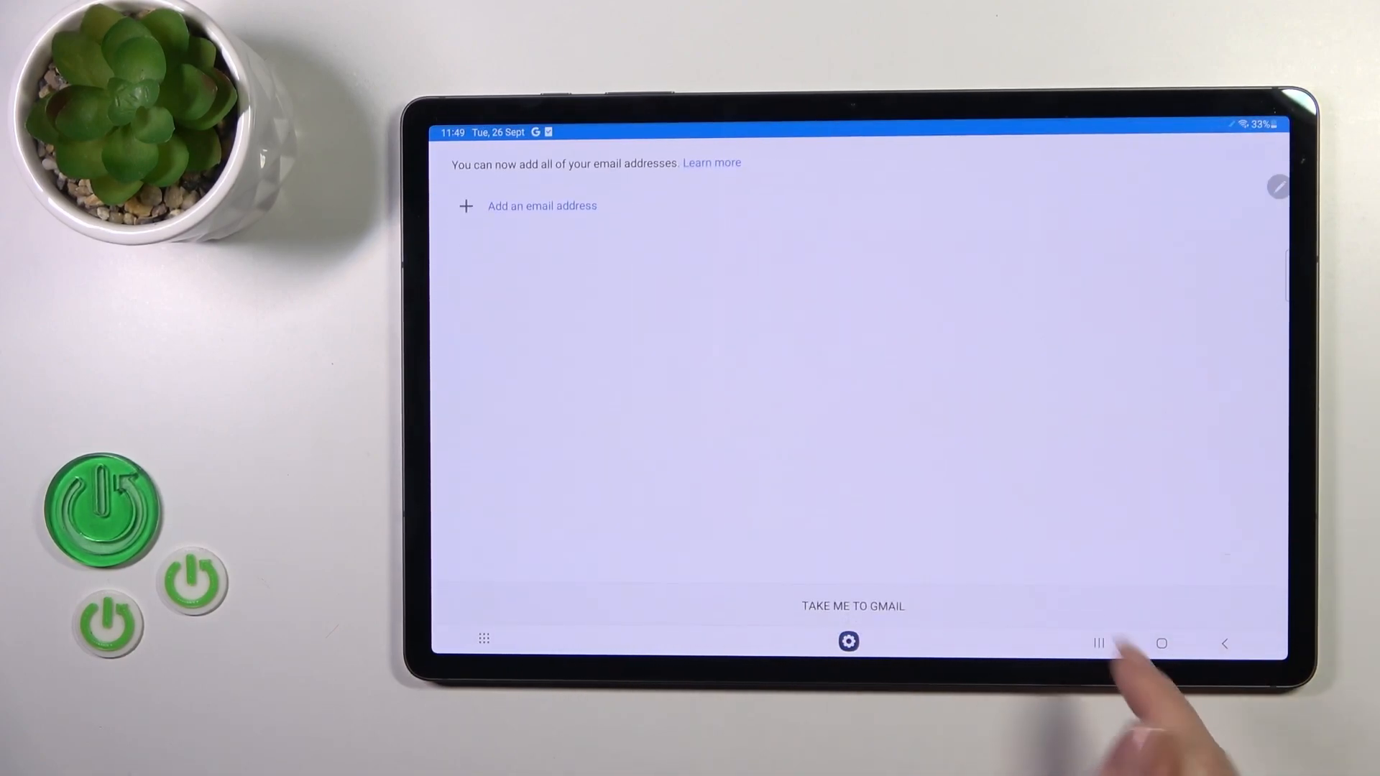
left_click(1098, 642)
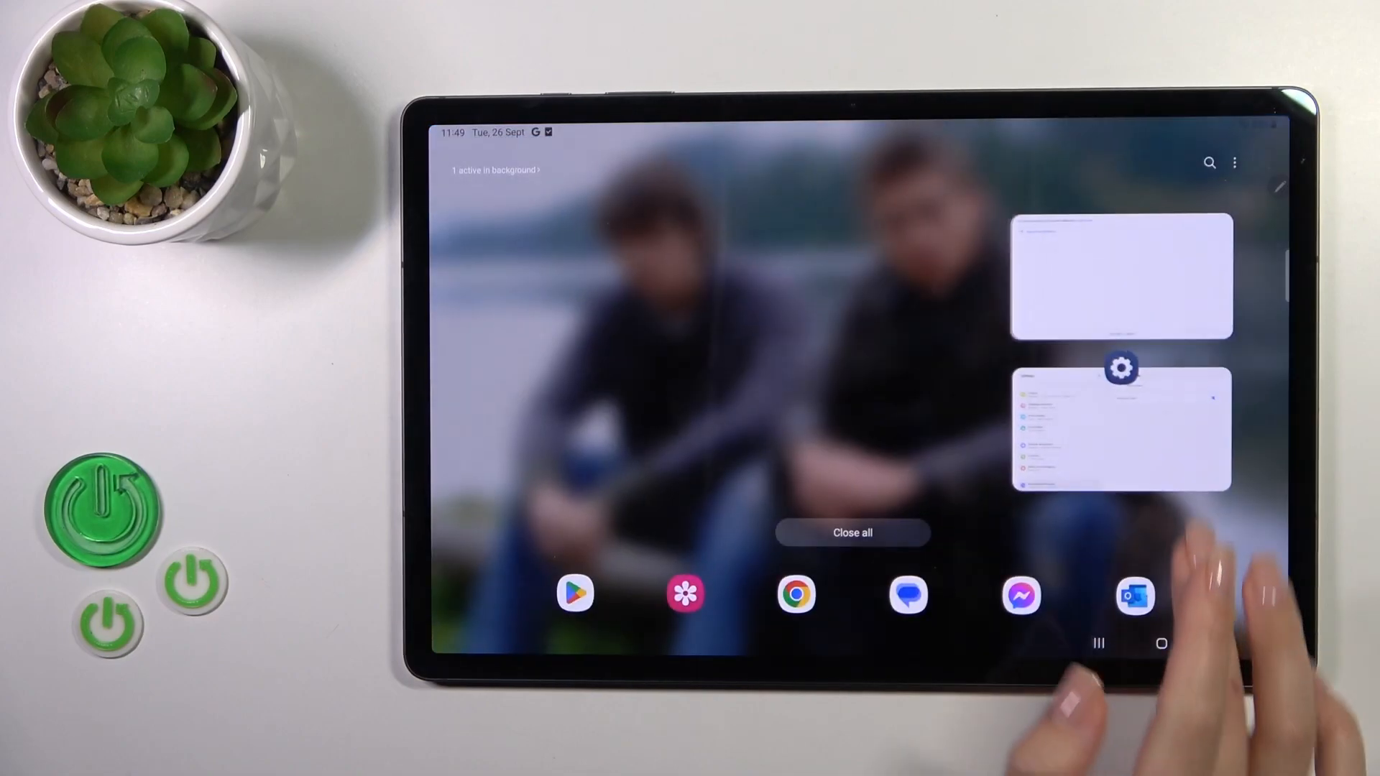